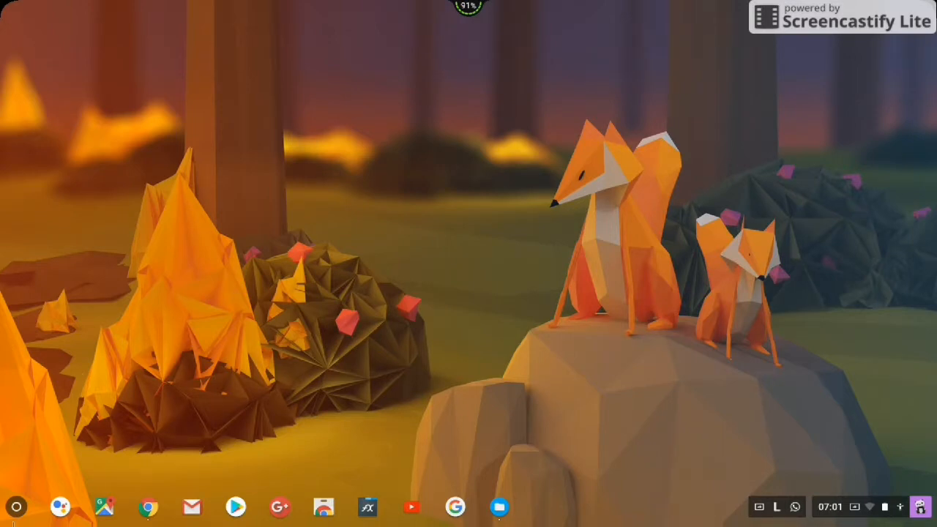
- Launch Chrome and load chrome://sys-internals from the omnibox suggestion
click(16, 506)
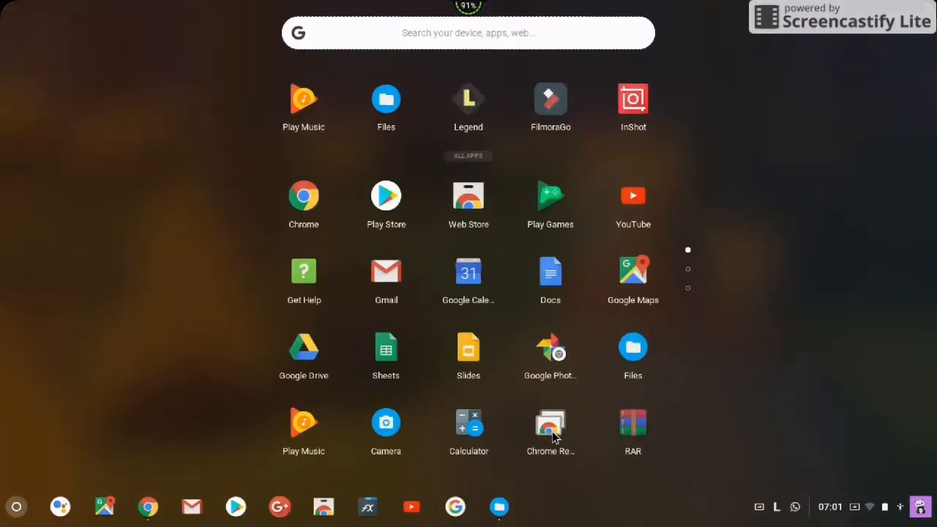
scroll(left, 3)
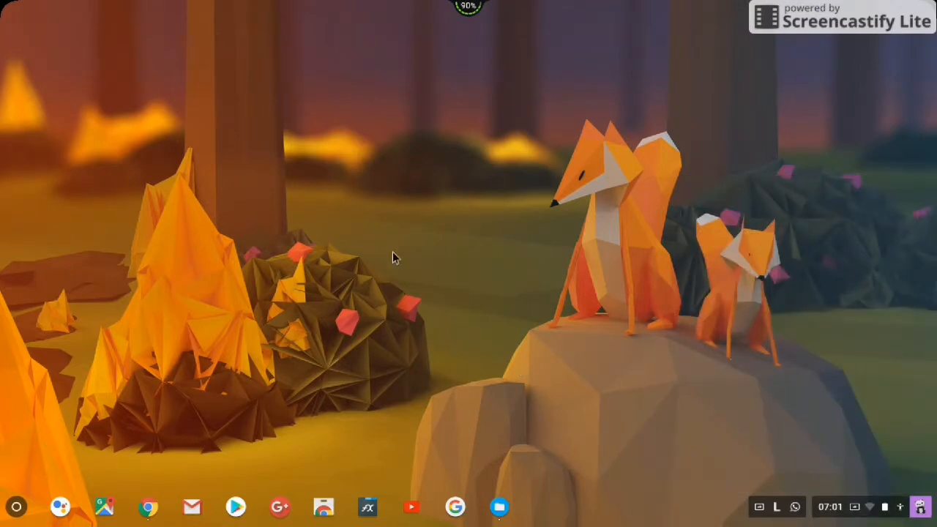
mouse_move(557, 207)
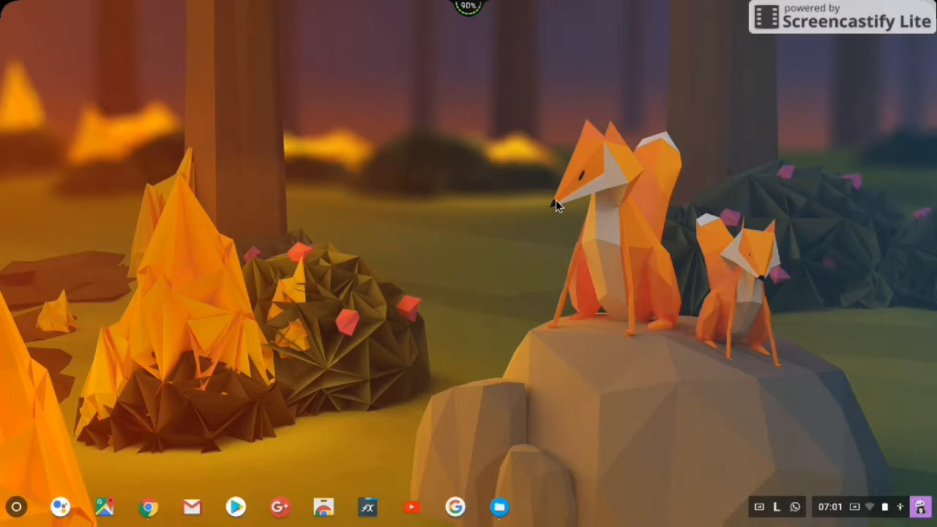
mouse_move(450, 212)
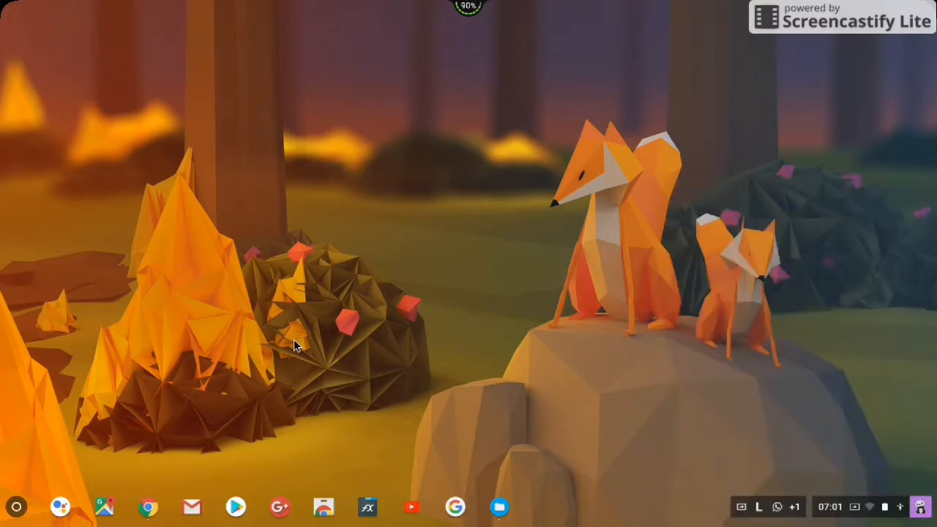
click(148, 507)
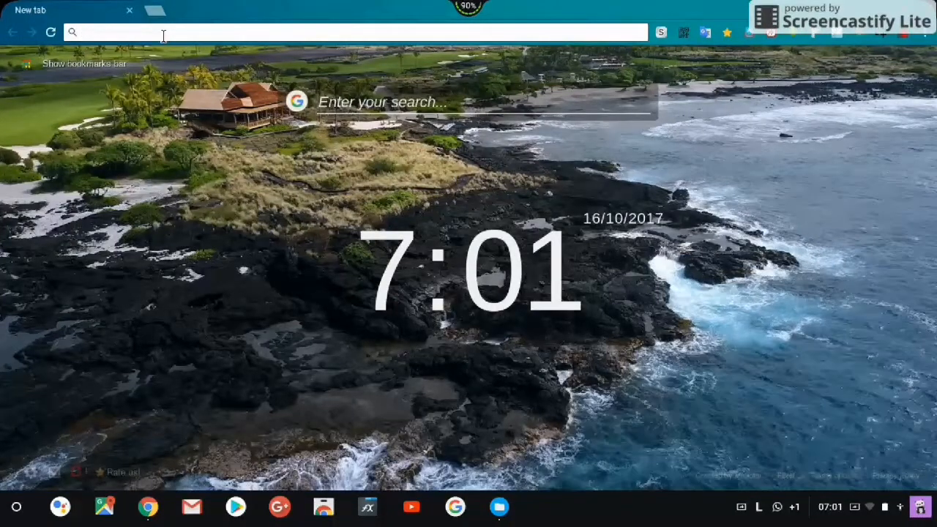
text(chrom)
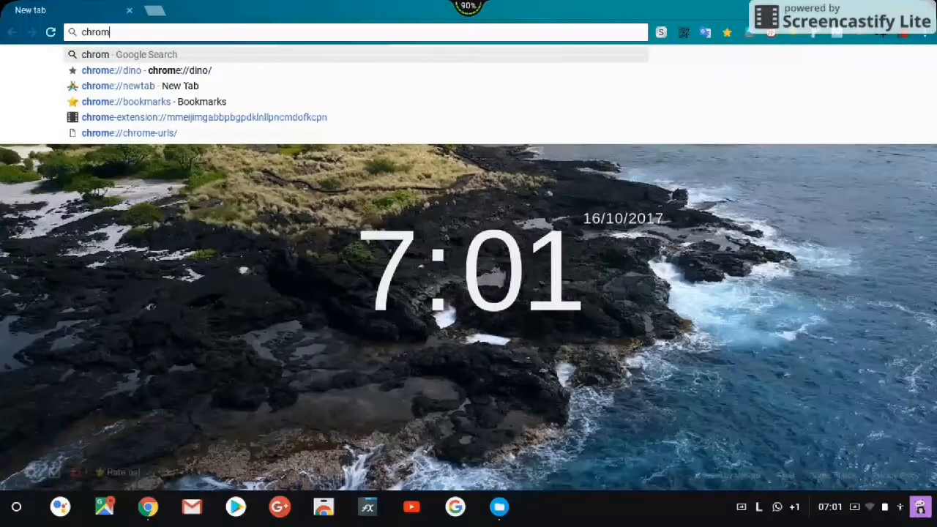
text(e://sys)
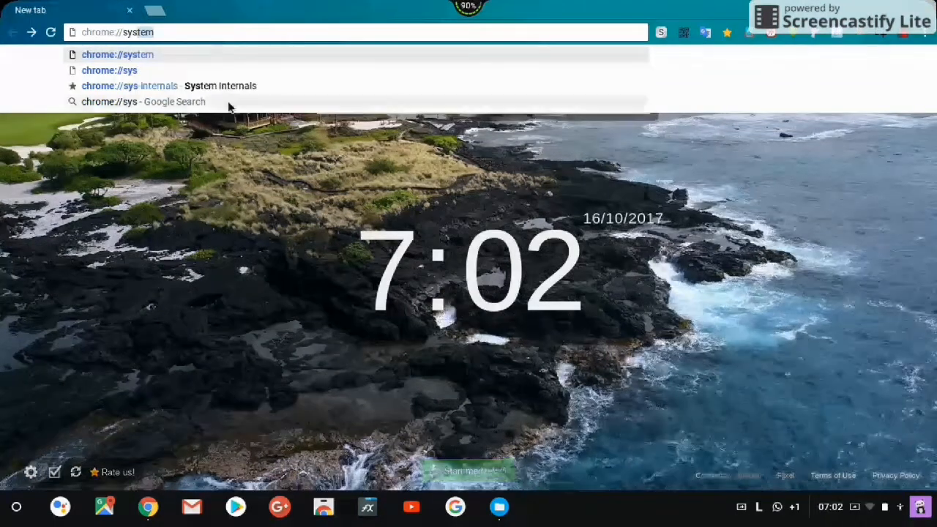
click(129, 86)
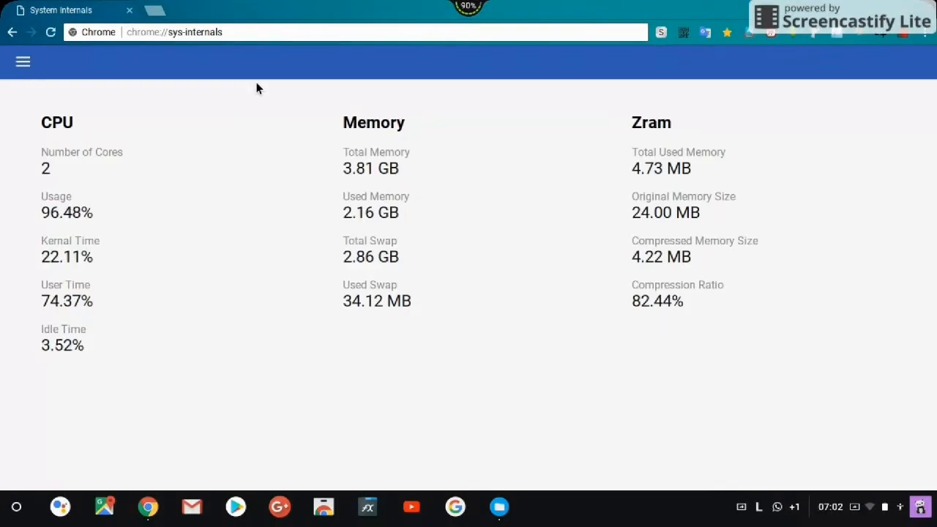
mouse_move(277, 448)
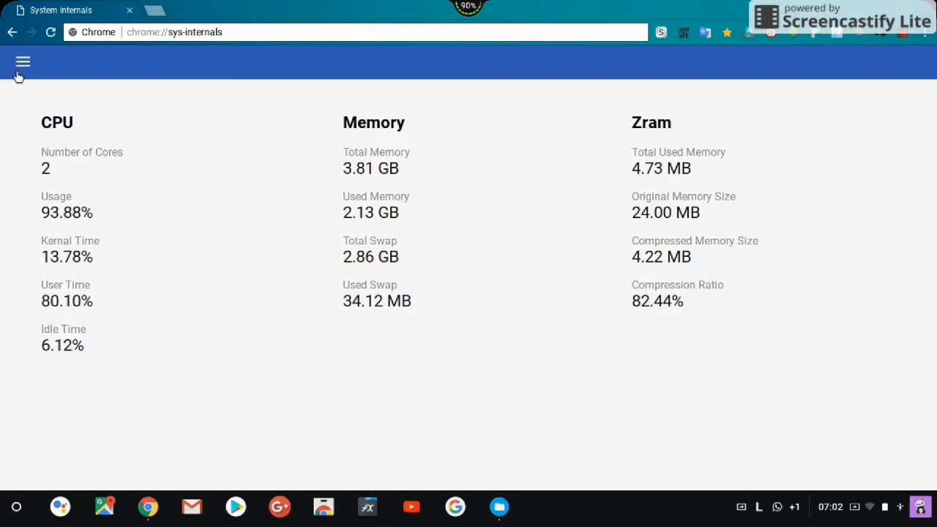
- View the CPU, Zram and Memory graphs, then bring up the system status panel
click(22, 61)
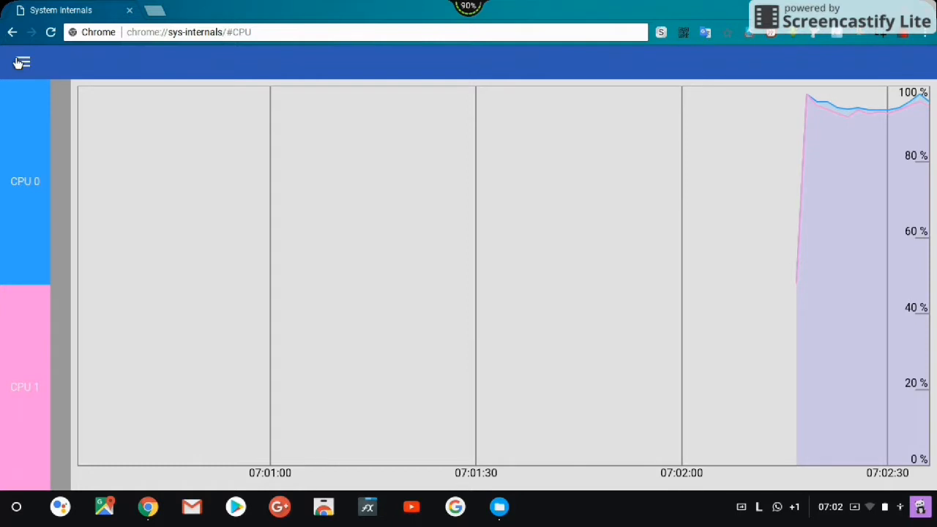
click(22, 62)
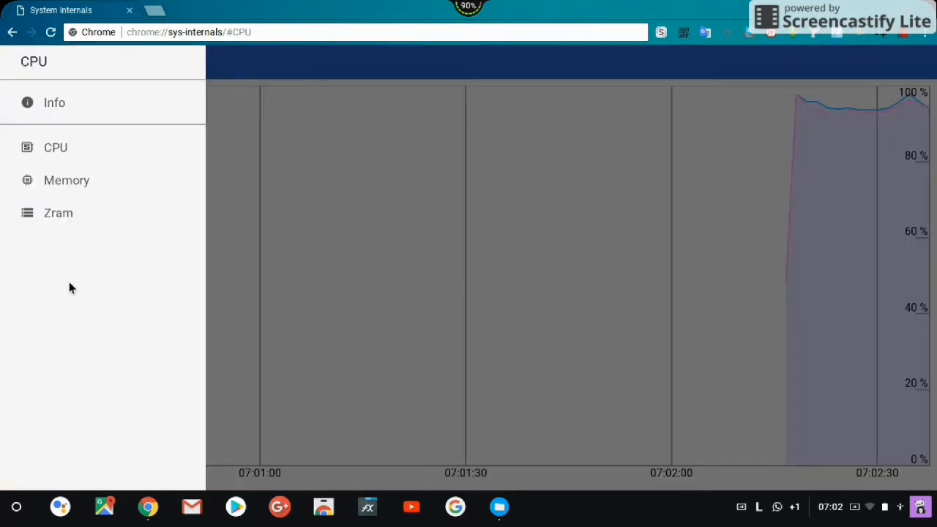
click(58, 212)
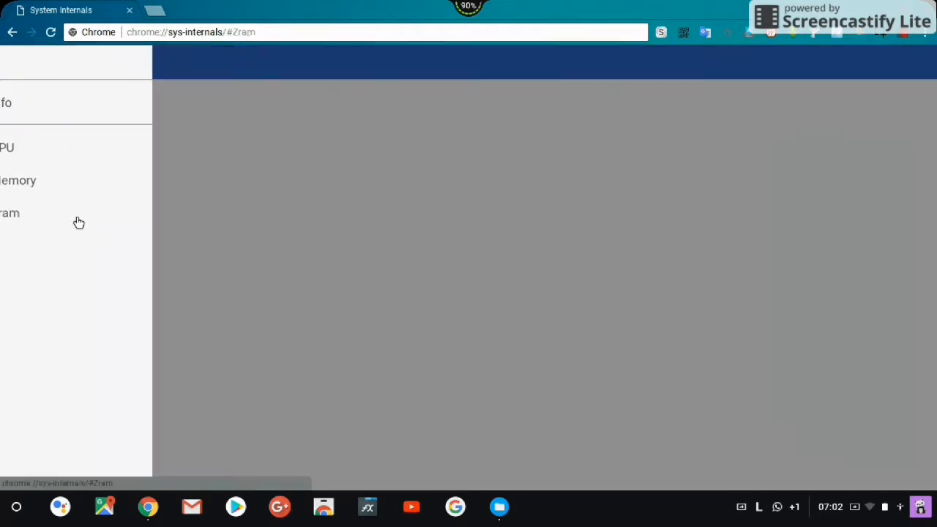
click(11, 213)
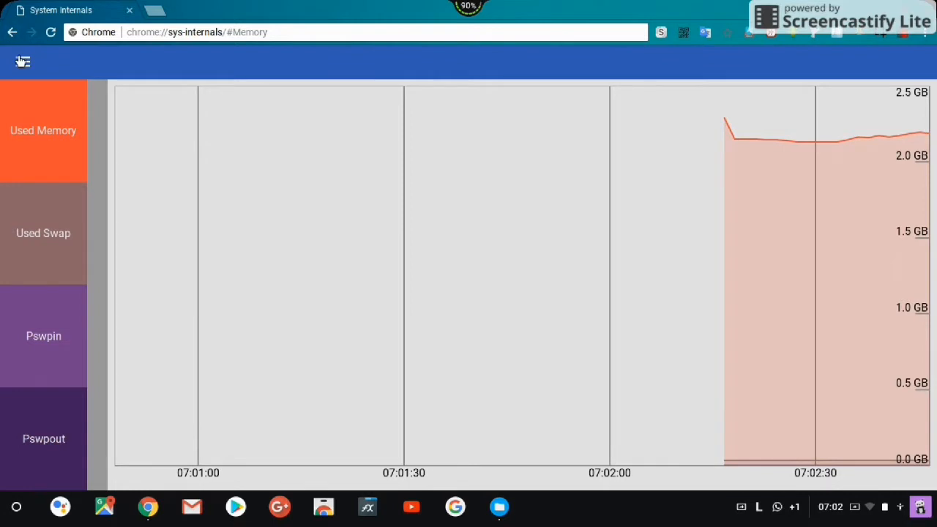
click(23, 62)
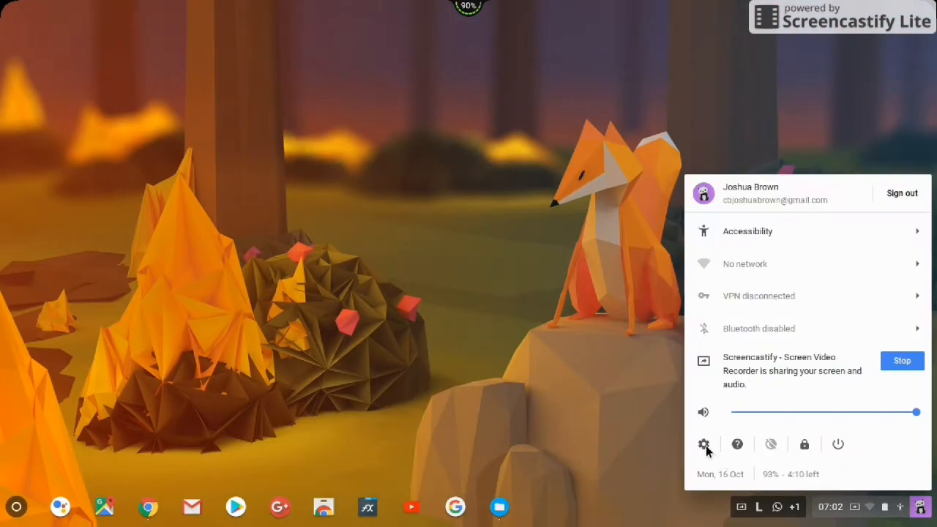
- Open Settings' About Chrome OS page and its detailed build information showing version 63.0.3236.0
click(703, 445)
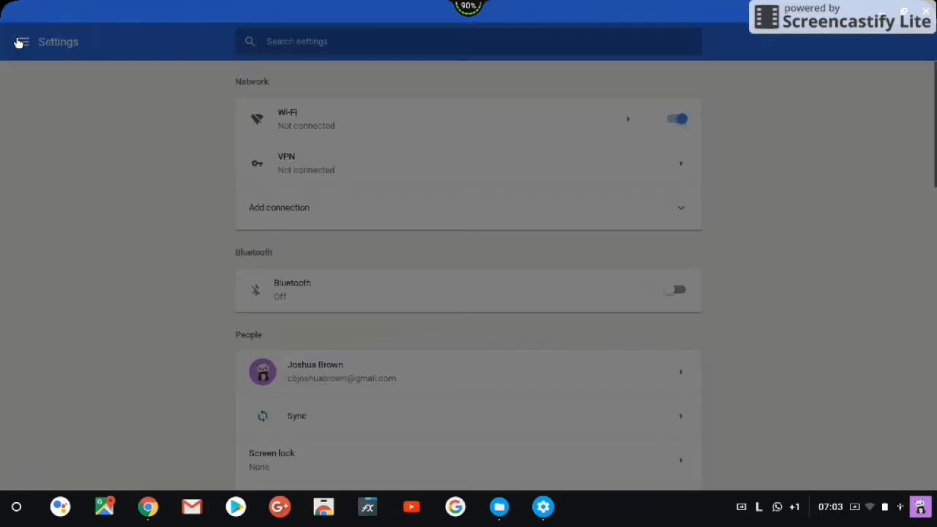
click(20, 42)
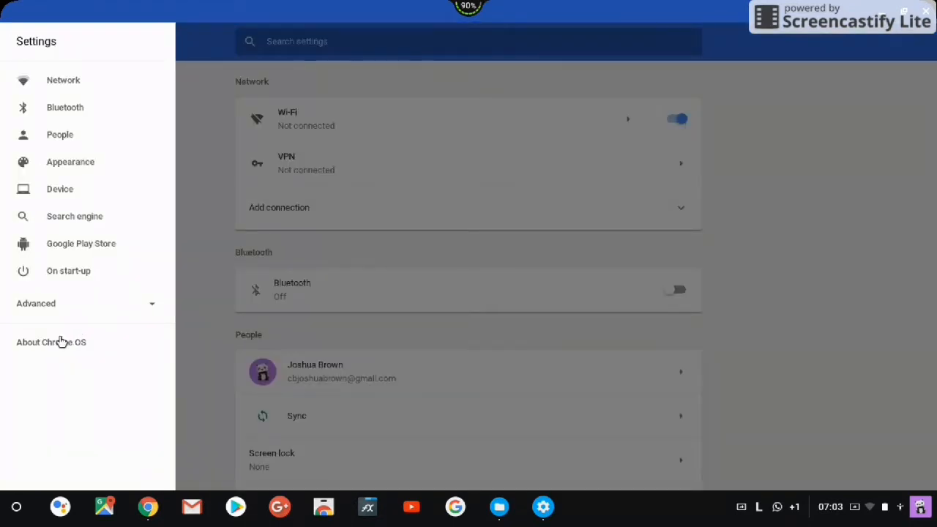
click(52, 342)
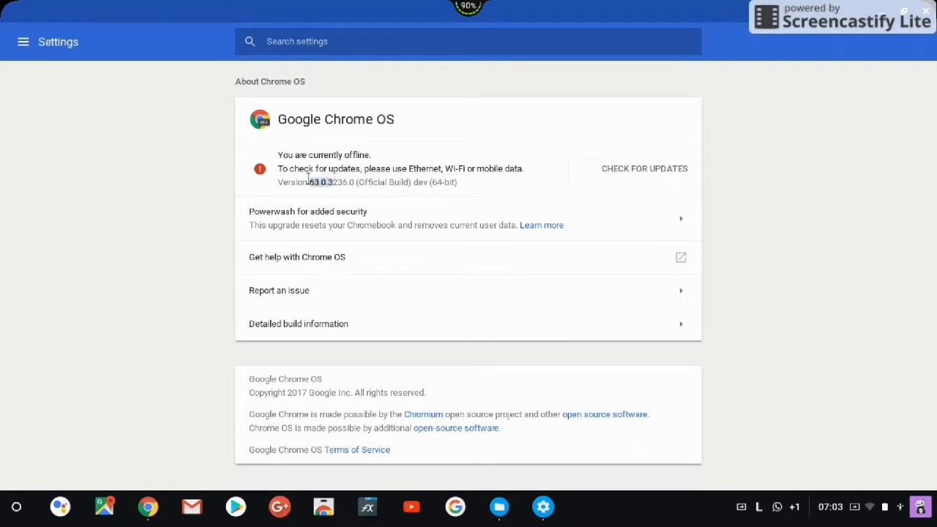
mouse_move(522, 199)
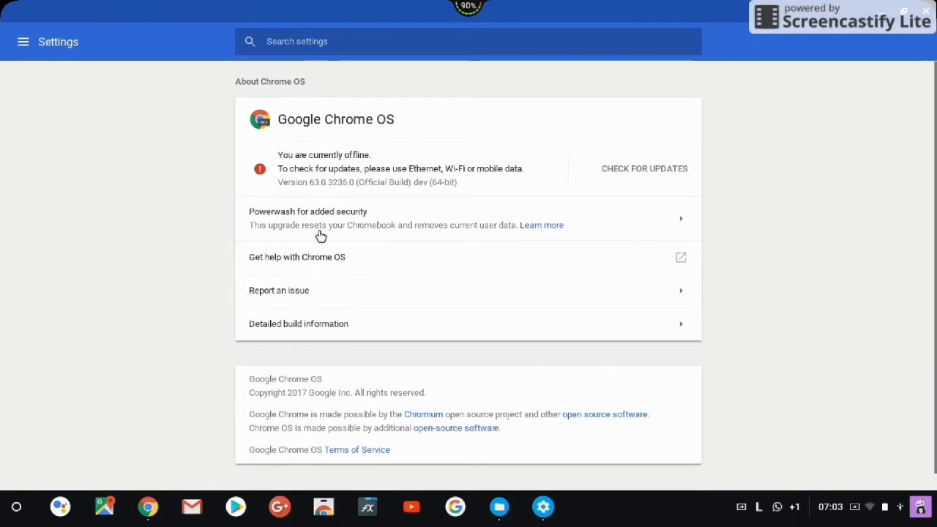
mouse_move(462, 328)
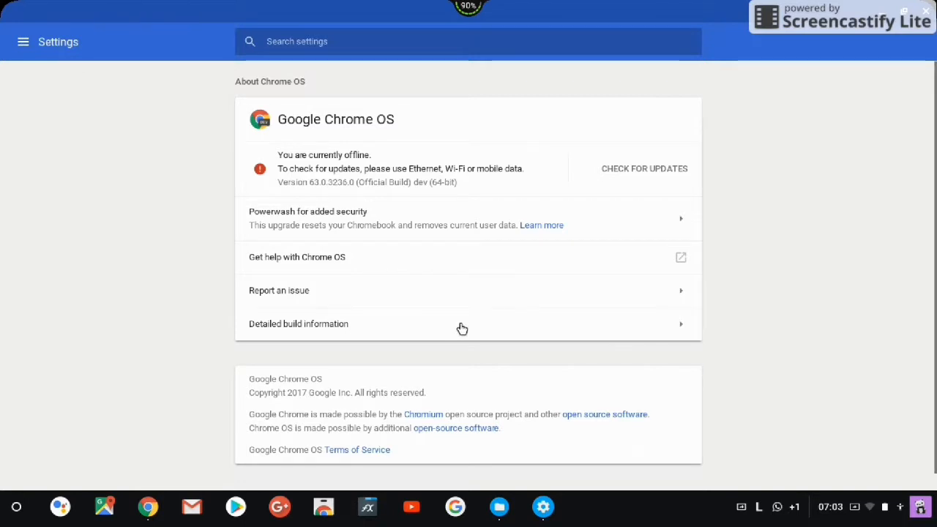
click(299, 324)
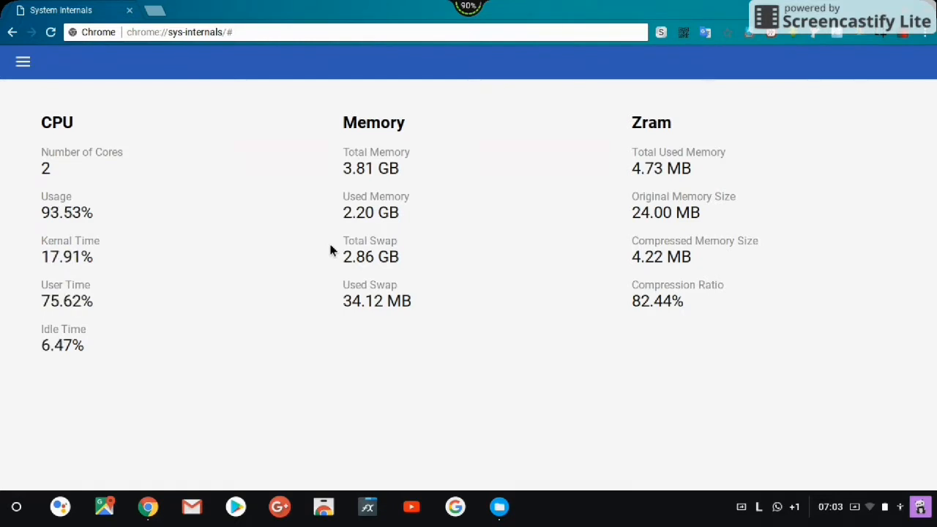
mouse_move(323, 198)
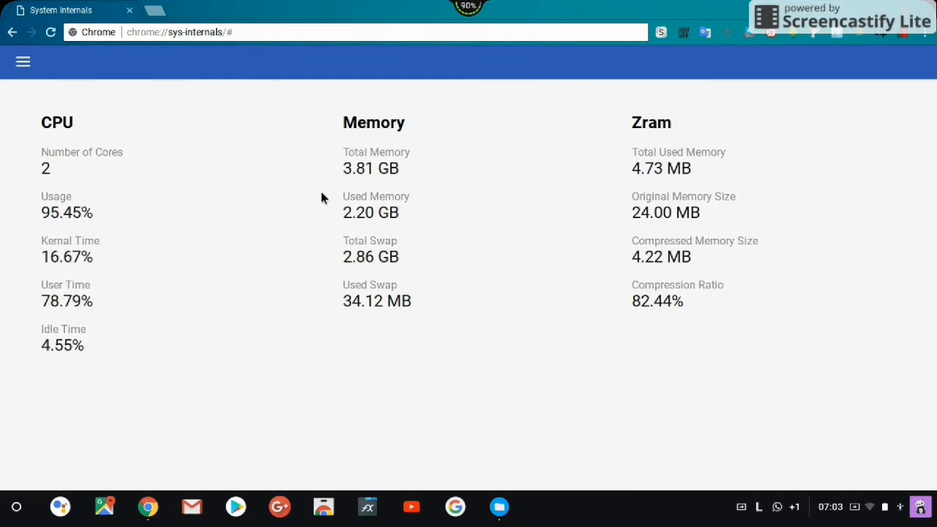
mouse_move(511, 176)
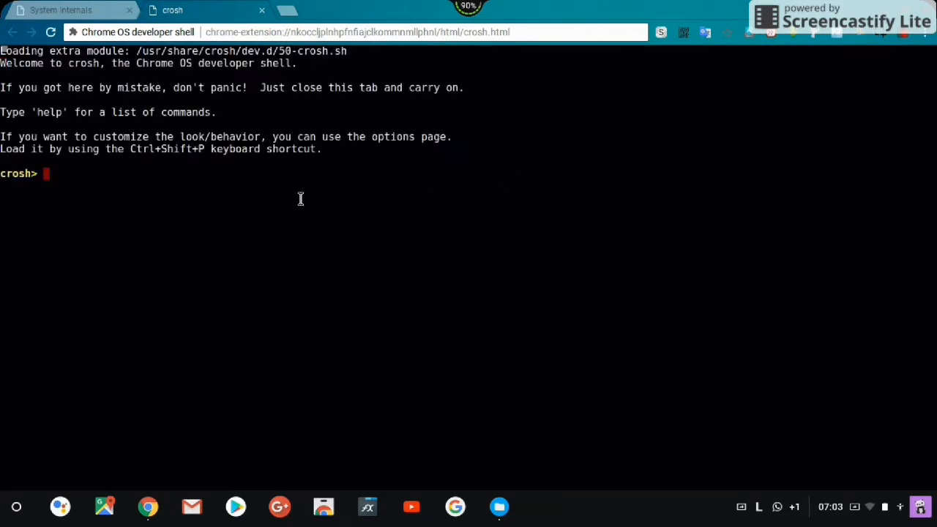
- Type 'swap enable 2000' in crosh, fixing typos and sizes, then check System internals swap
text(w)
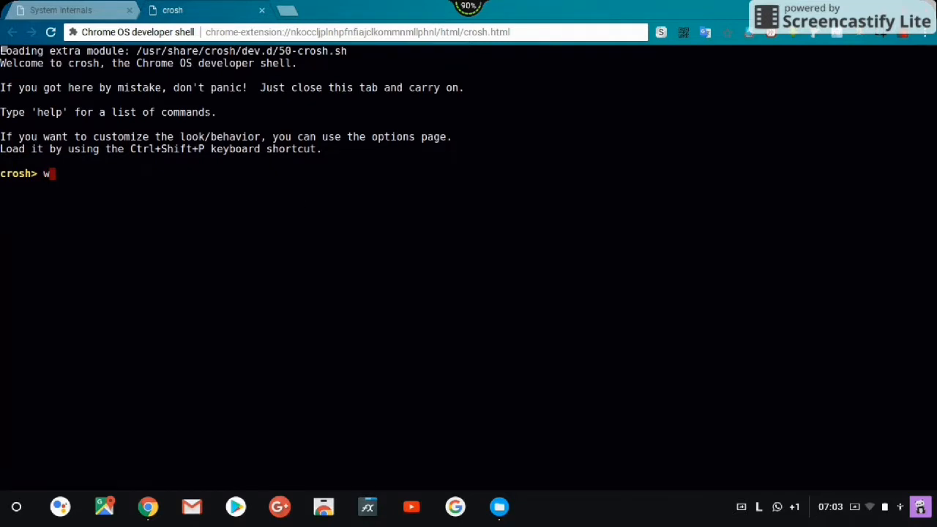
text(wap)
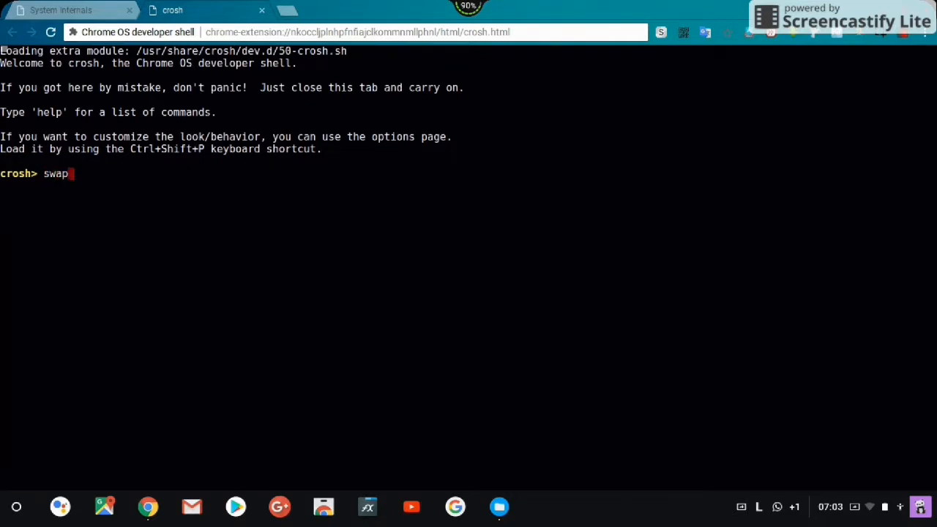
text(eab)
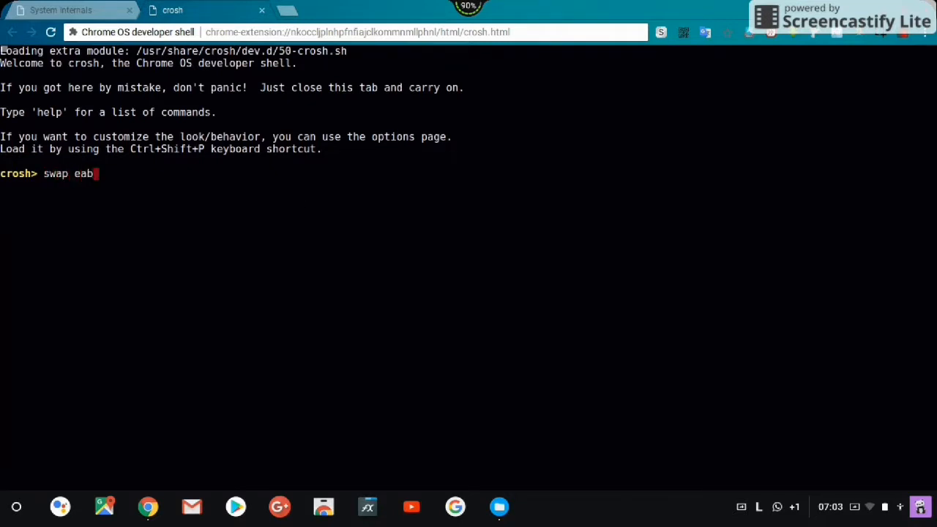
key(BackSpace)
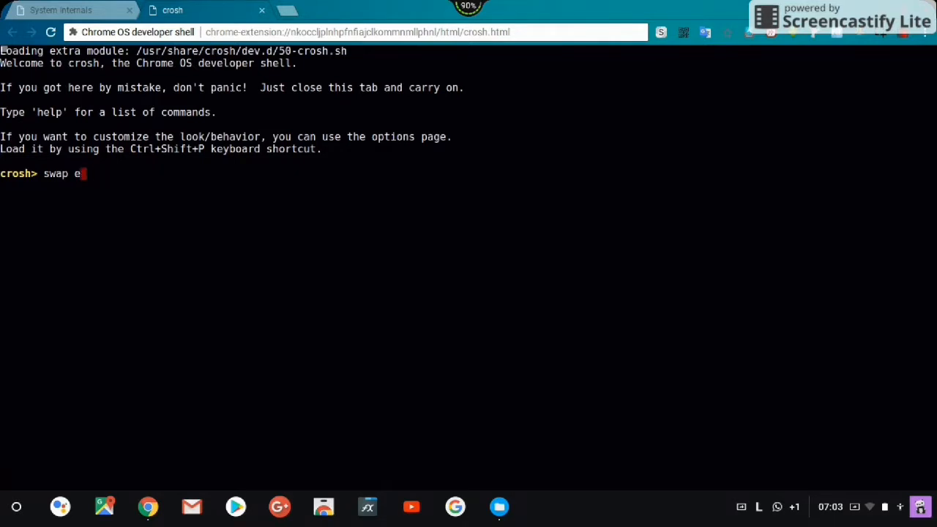
text(nabl)
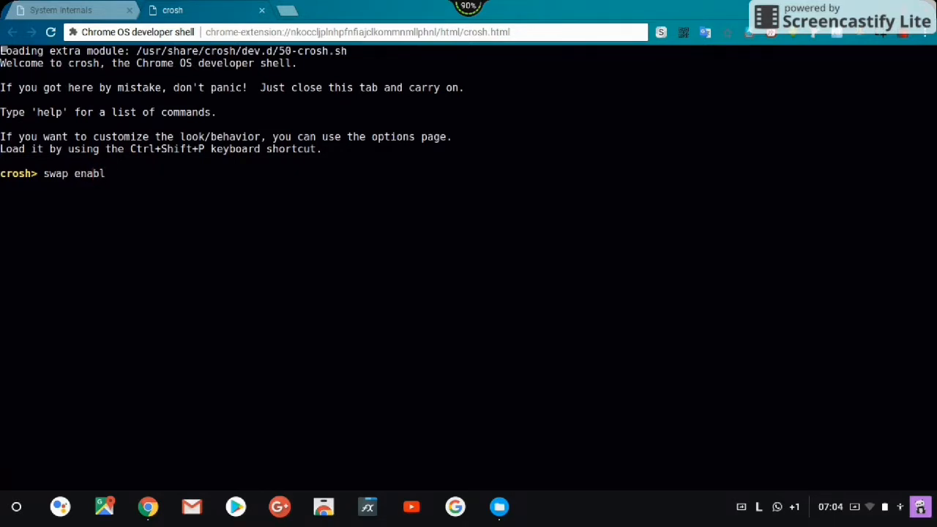
text(e)
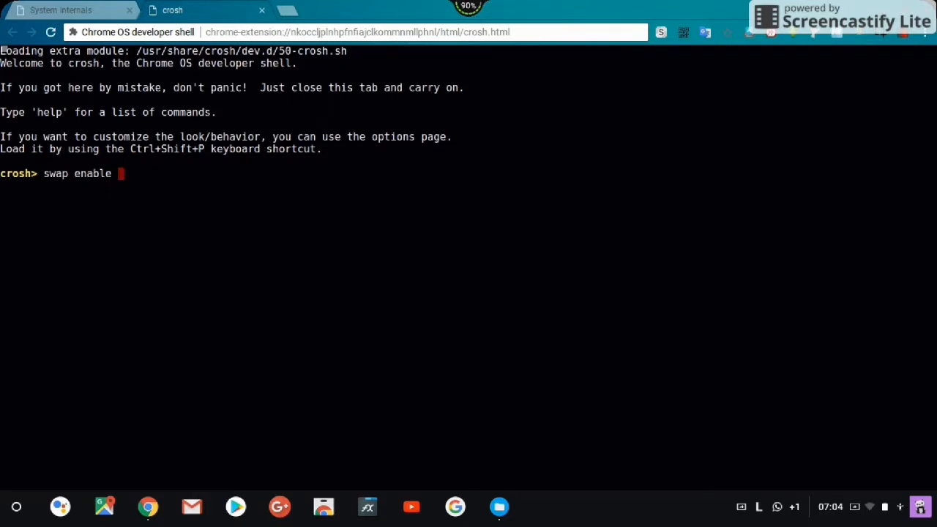
text(50)
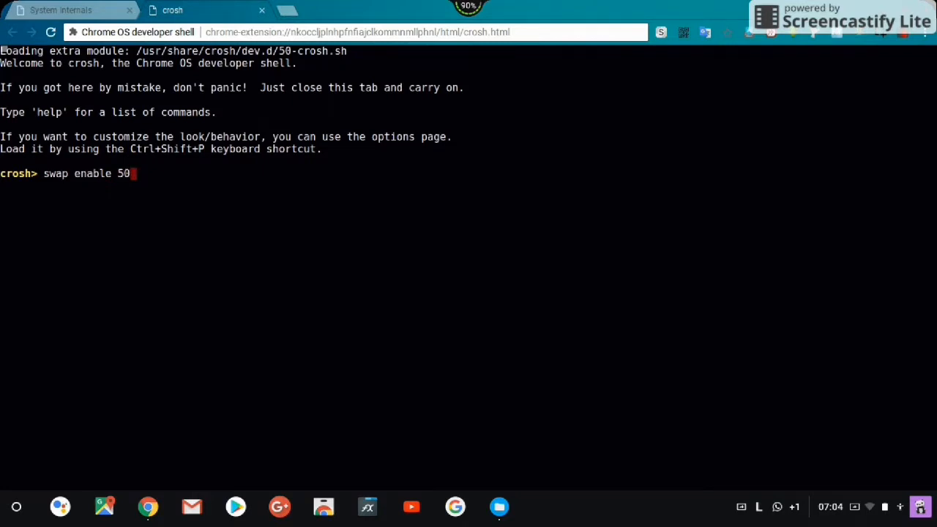
text(000)
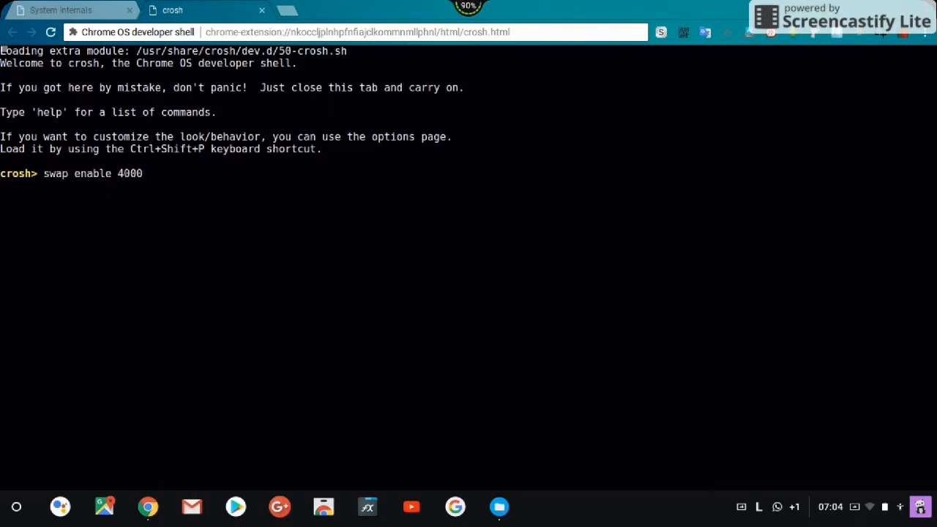
key(BackSpace)
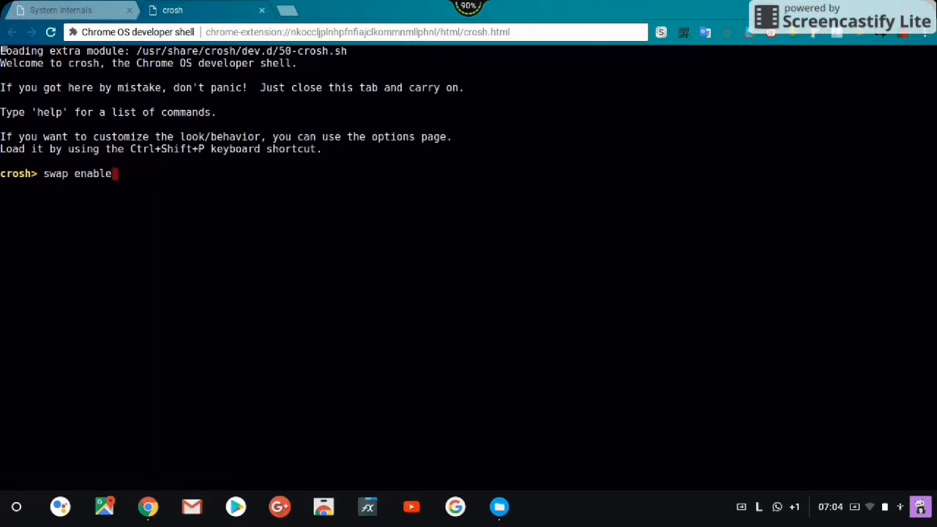
text(3)
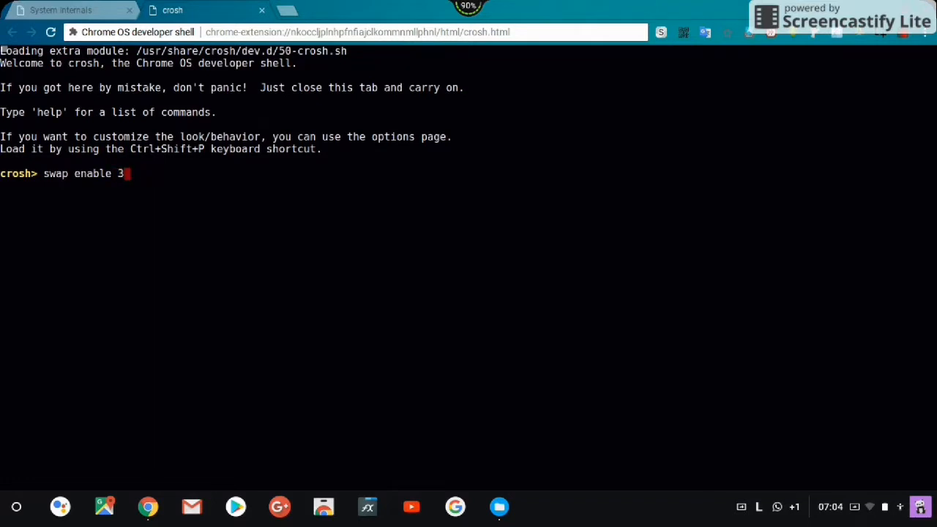
text(000)
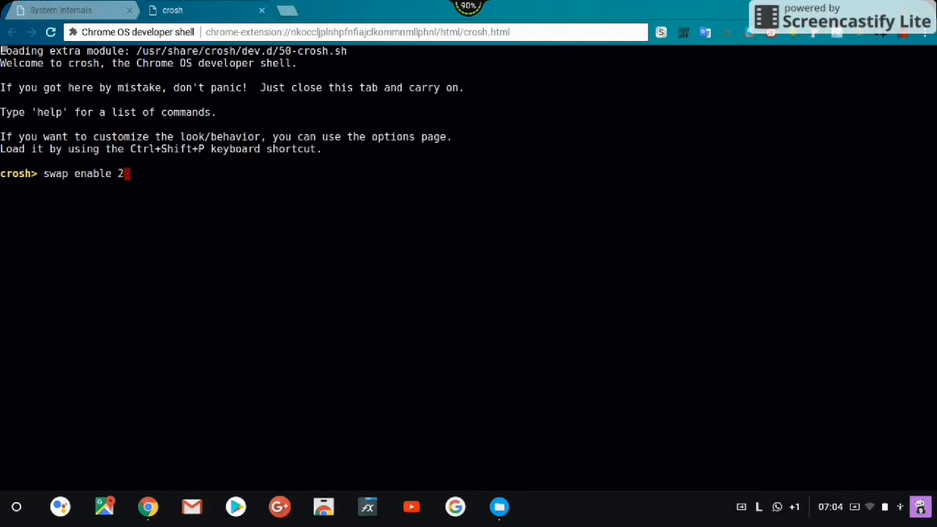
text(000)
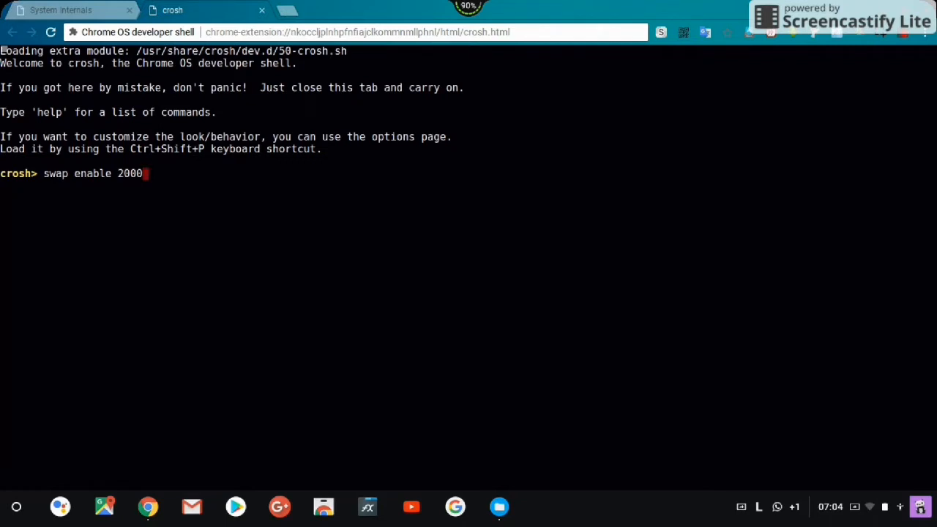
click(63, 9)
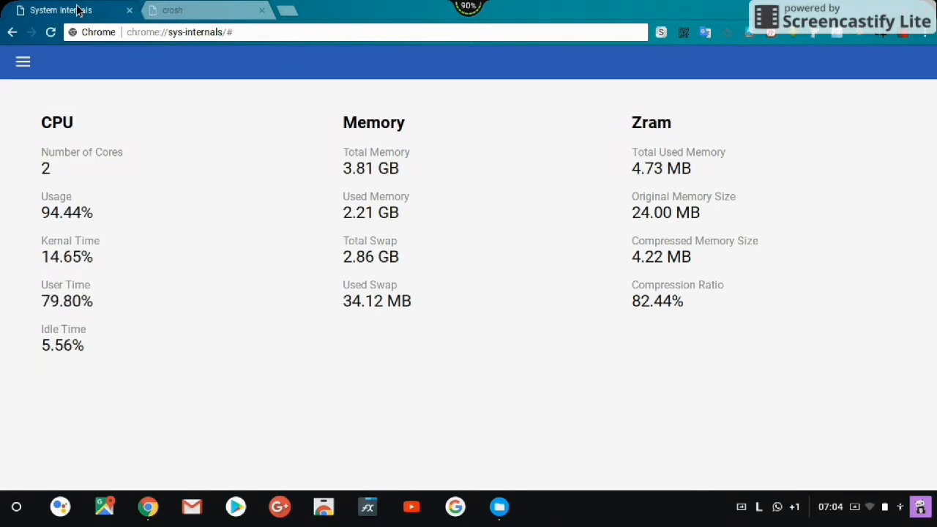
mouse_move(279, 76)
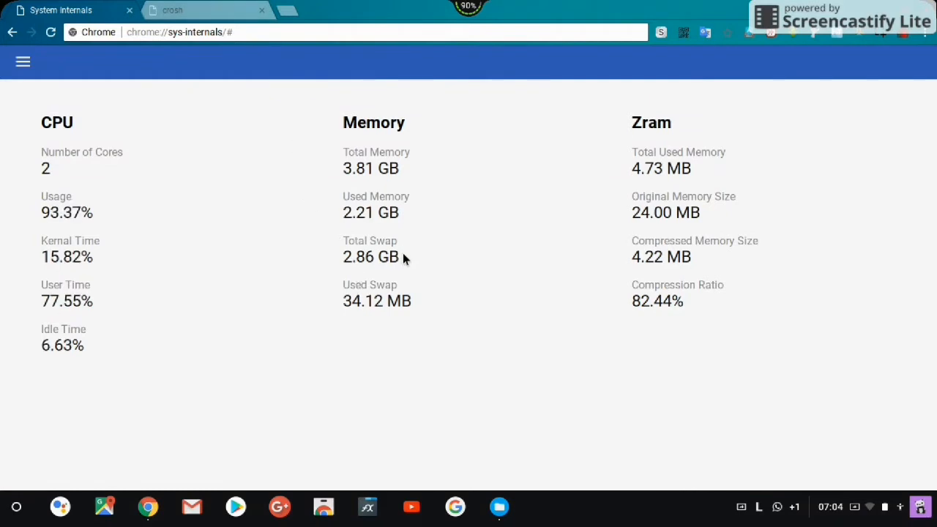
mouse_move(552, 330)
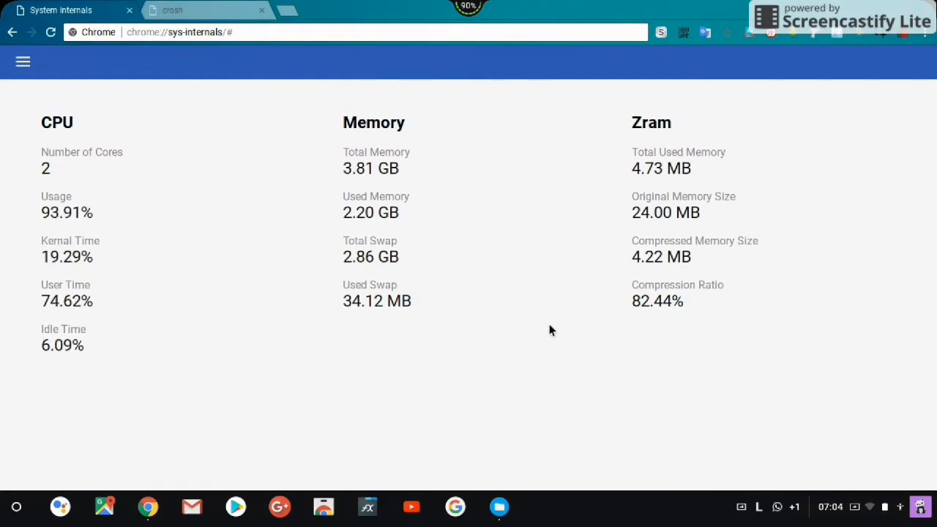
mouse_move(337, 242)
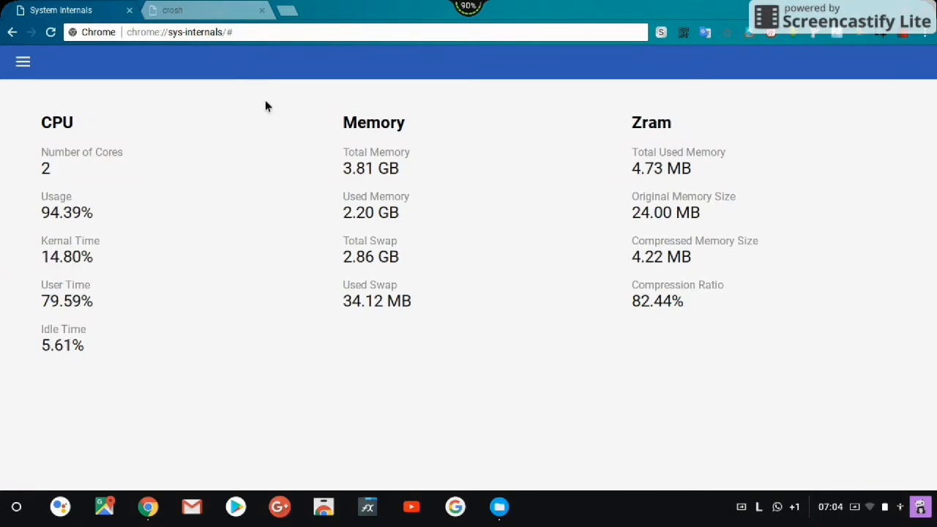
mouse_move(288, 211)
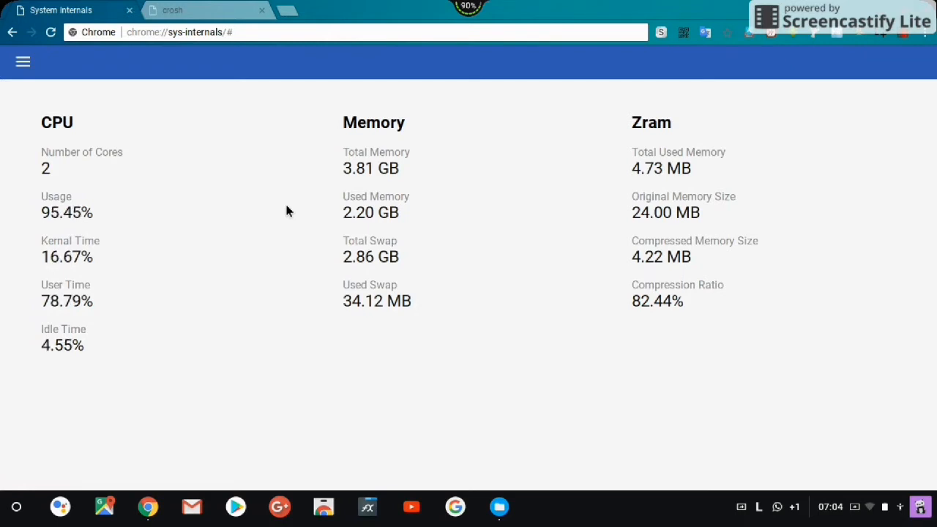
mouse_move(318, 228)
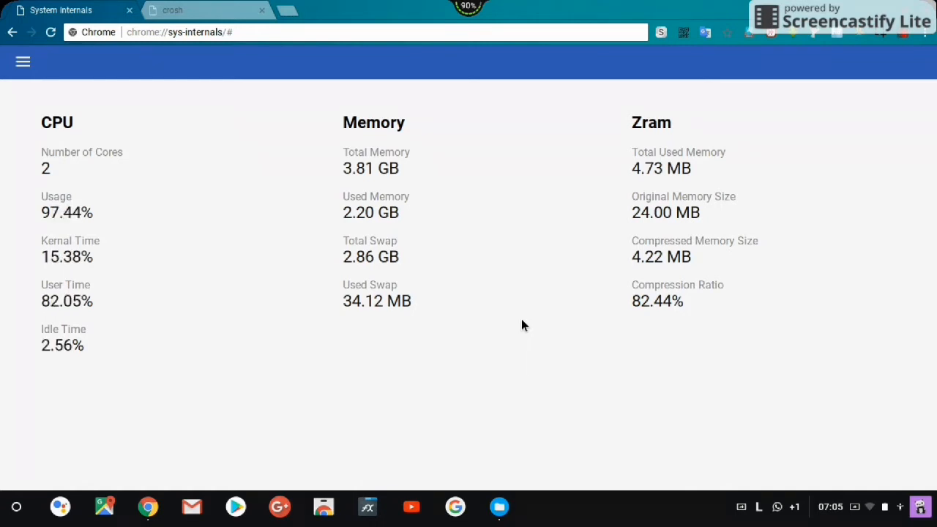
- Return to the crosh tab and close it, confirming Leave
click(207, 9)
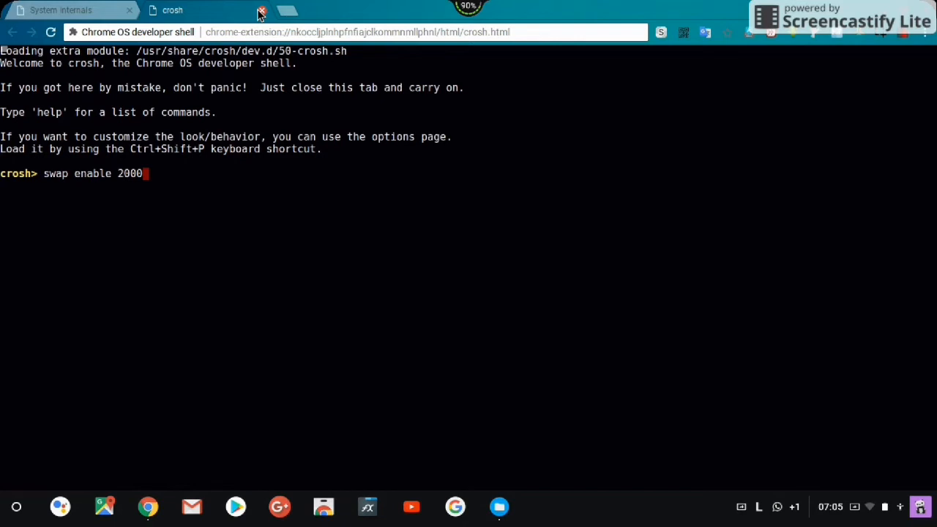
click(262, 10)
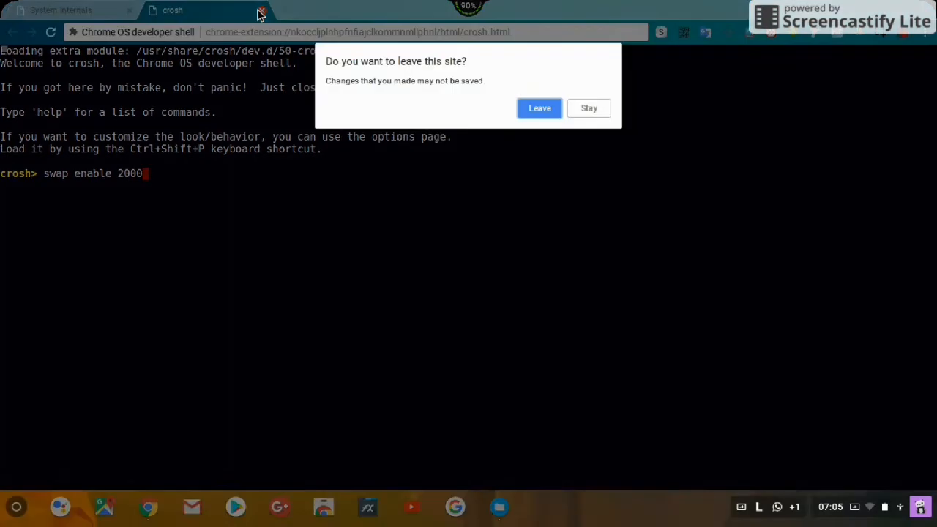
click(539, 108)
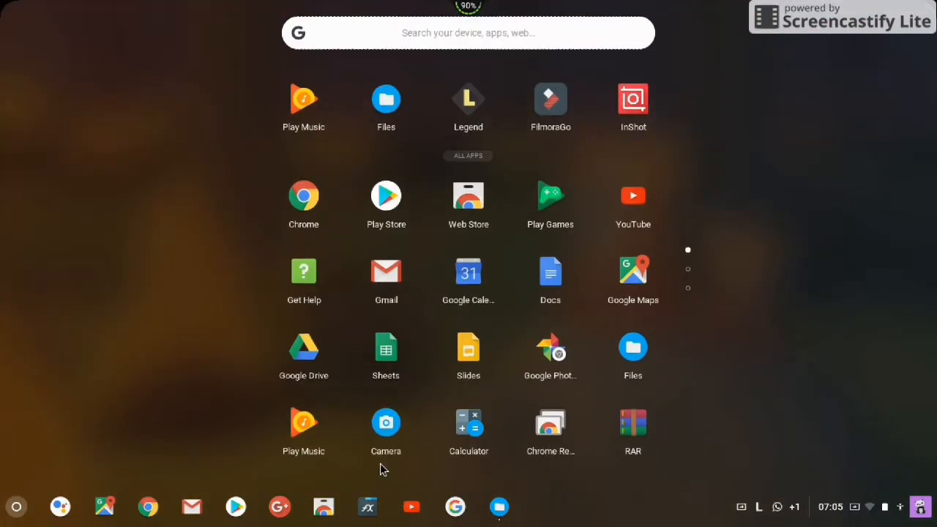
mouse_move(550, 347)
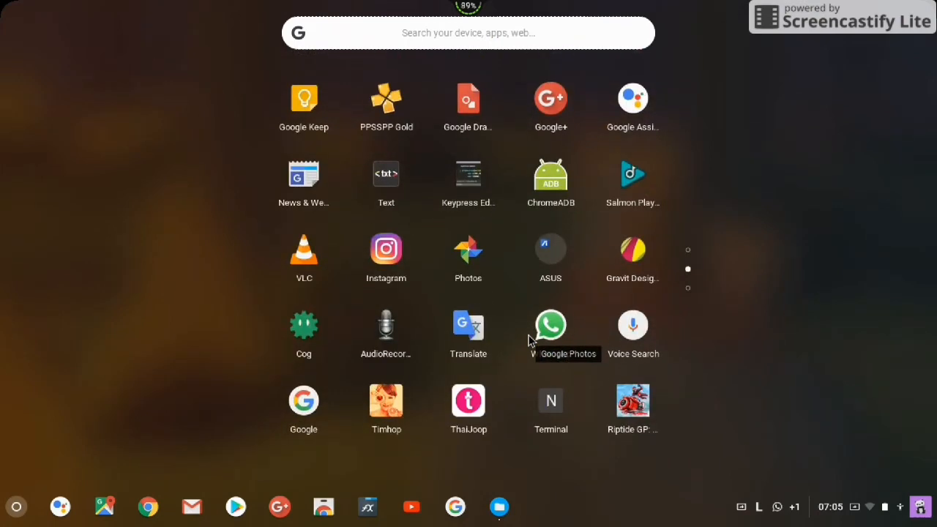
scroll(left, 3)
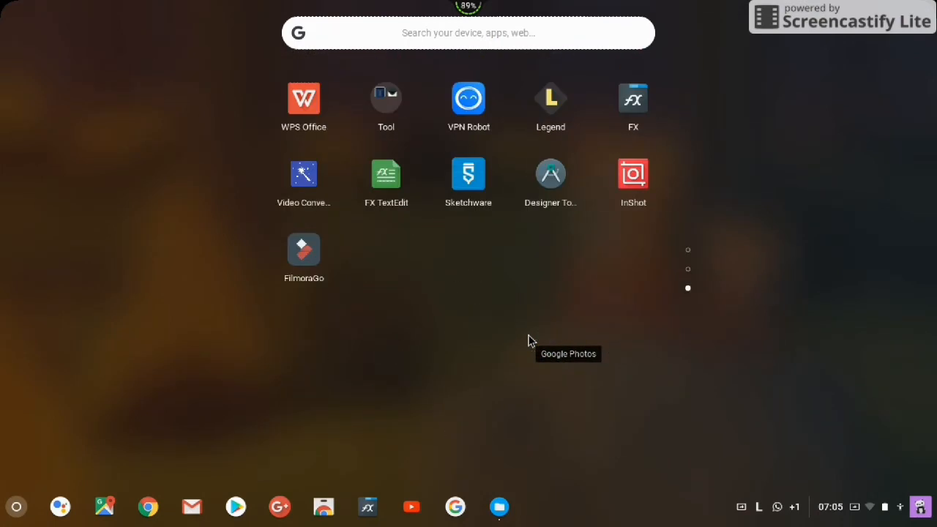
mouse_move(784, 275)
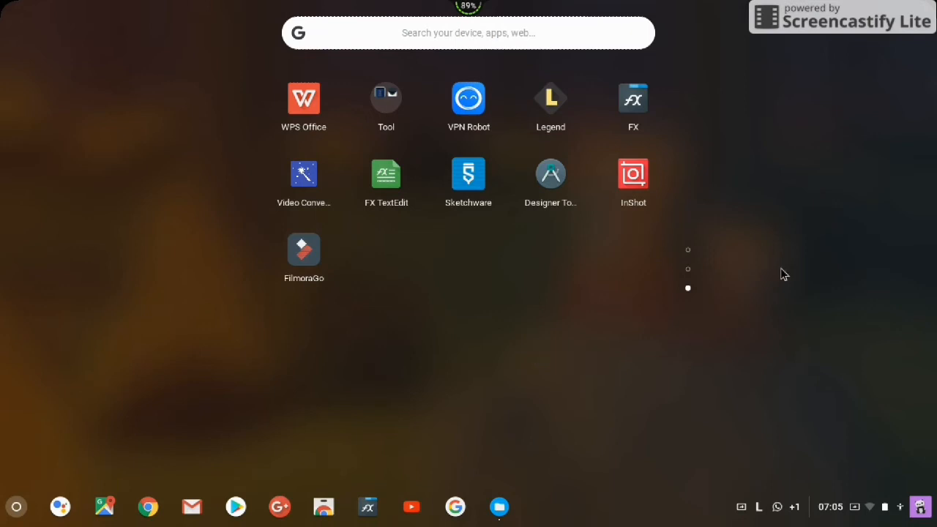